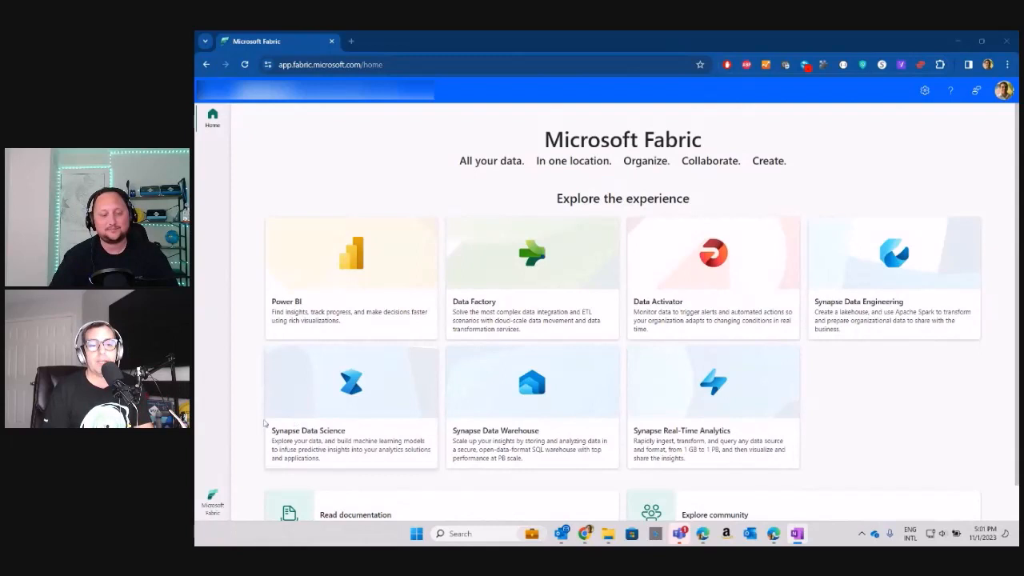
Switch to the Data Engineering experience and go into the GastonFabricLH lakehouse from Quick access.
{"action": "left_click", "coordinate": [212, 500]}
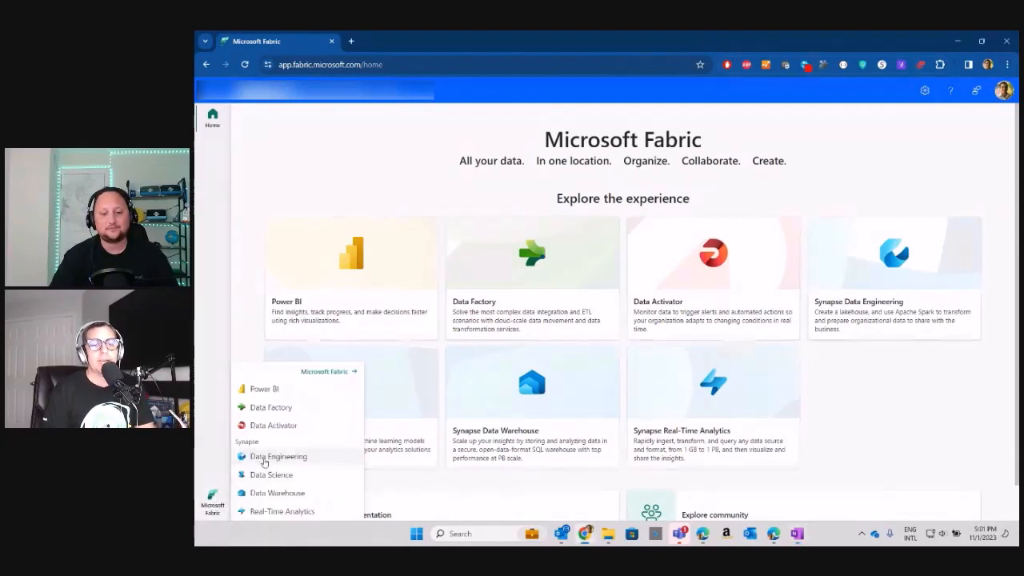
{"action": "left_click", "coordinate": [278, 456]}
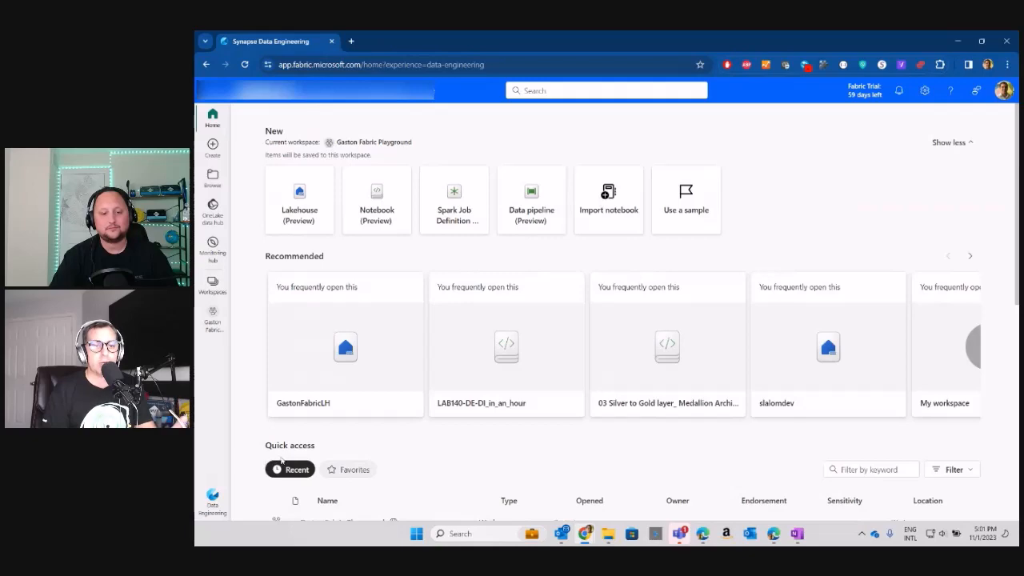
{"action": "scroll", "scroll_direction": "down", "scroll_amount": 3}
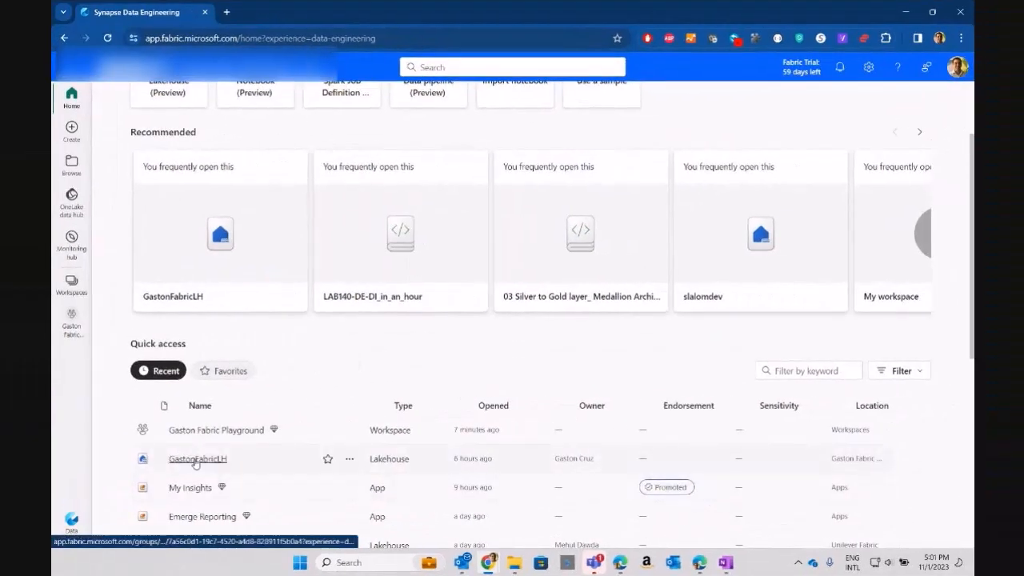
{"action": "left_click", "coordinate": [199, 457]}
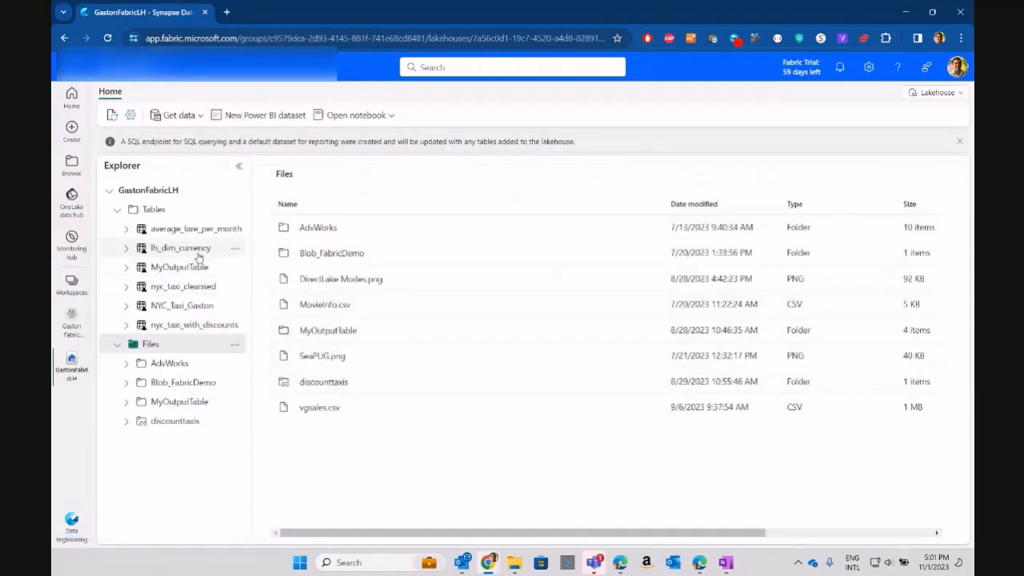
{"action": "mouse_move", "coordinate": [174, 421]}
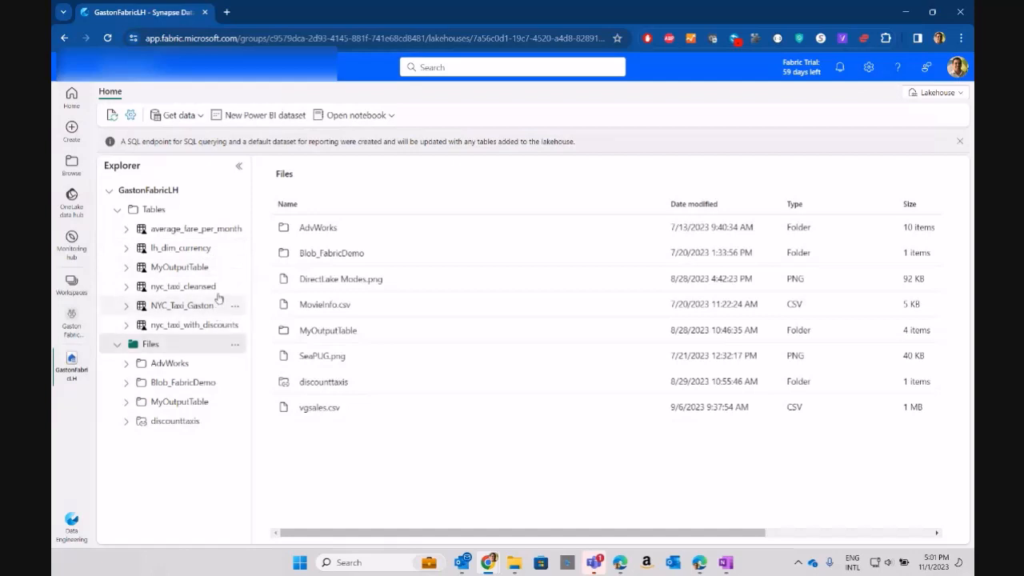
Start a New shortcut from the Files folder's options in the lakehouse explorer.
{"action": "left_click", "coordinate": [234, 344]}
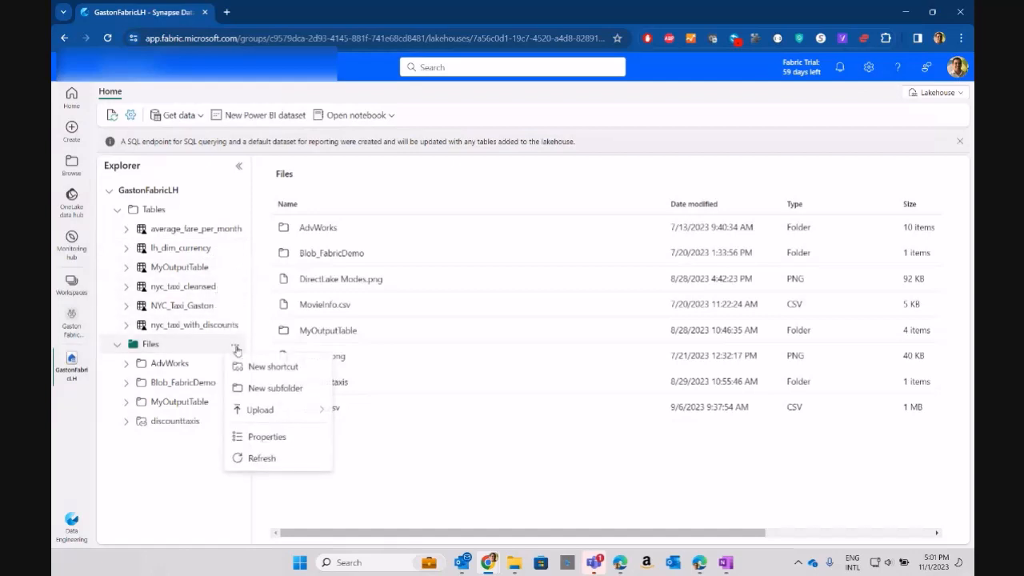
{"action": "mouse_move", "coordinate": [272, 366]}
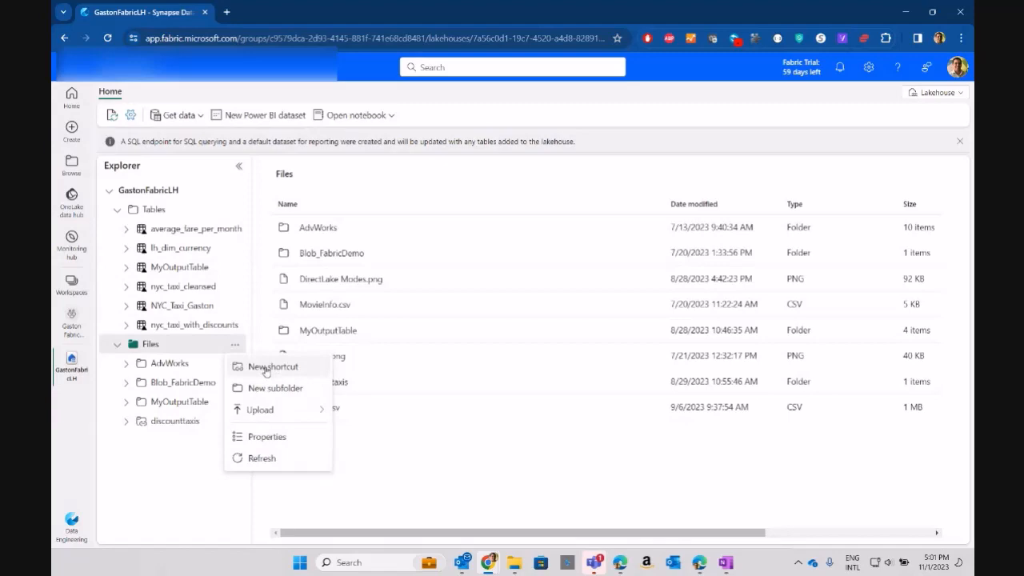
{"action": "left_click", "coordinate": [272, 366]}
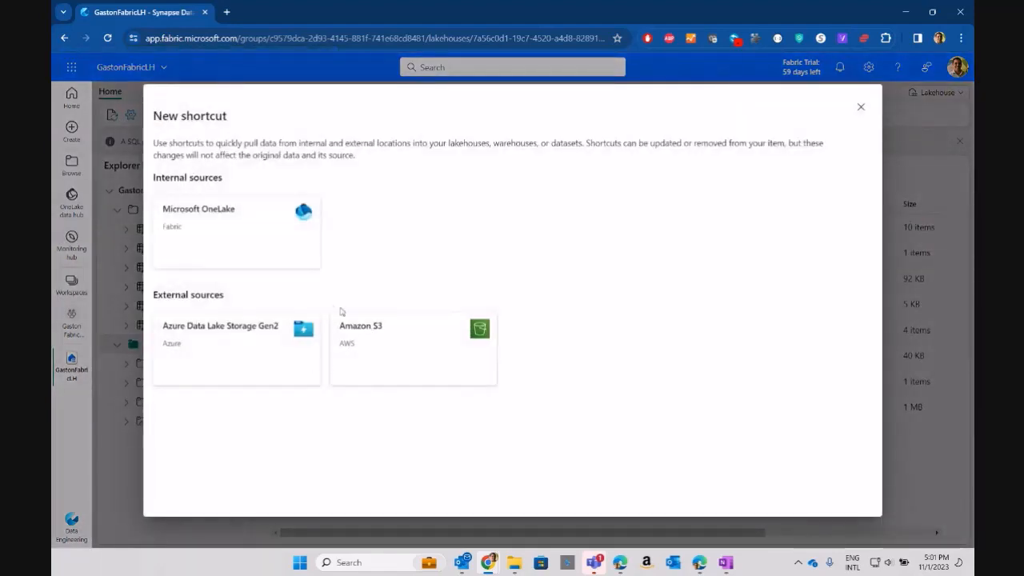
{"action": "mouse_move", "coordinate": [211, 232]}
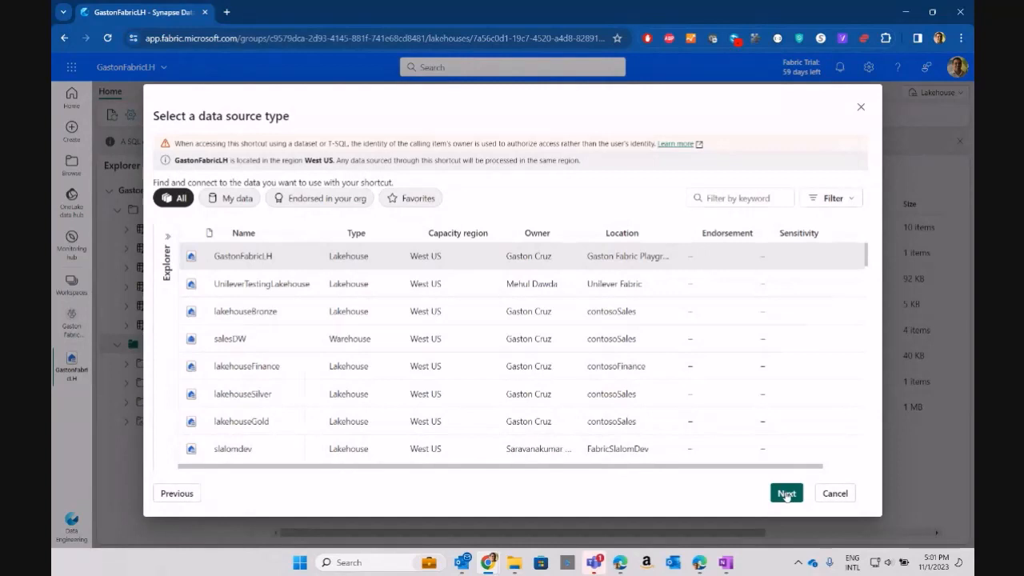
Confirm GastonFabricLH as the OneLake shortcut source and continue to browse its Tables and Files.
{"action": "left_click", "coordinate": [786, 493]}
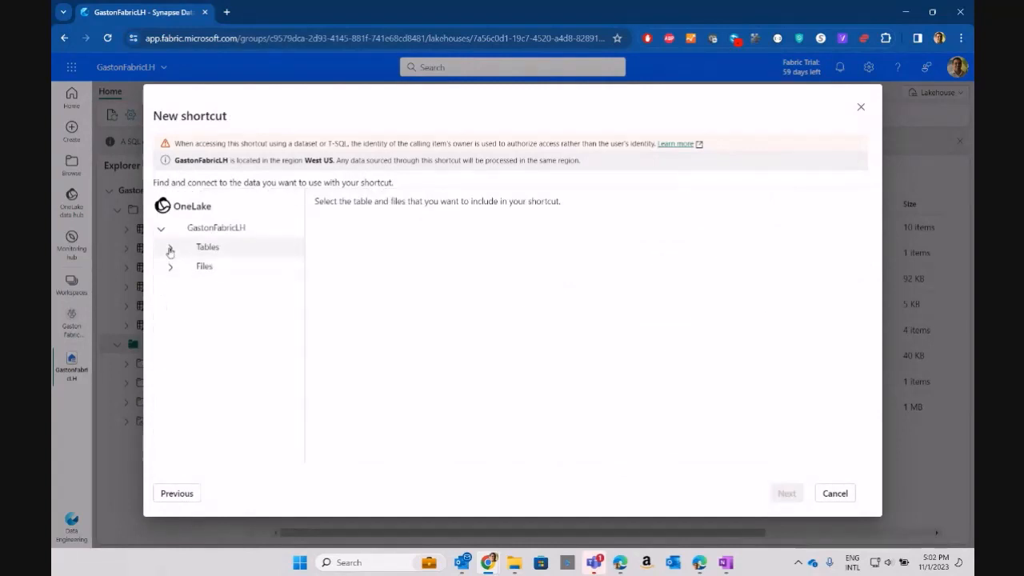
Select NYC_Taxi_Gaston, nyc_taxi_cleansed, nyc_taxi_with_discounts and the AdvWorks folder, then proceed to review.
{"action": "left_click", "coordinate": [170, 246]}
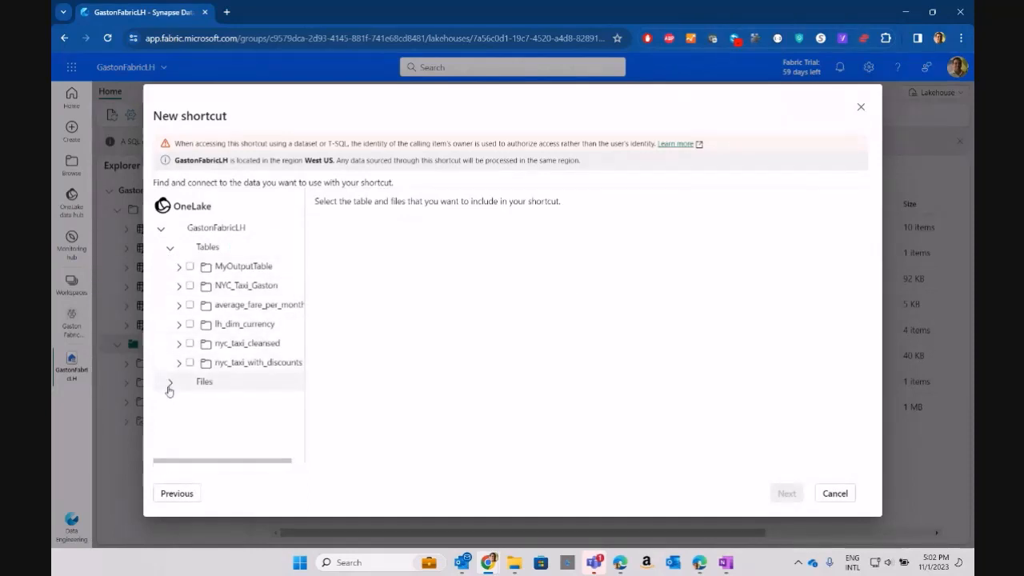
{"action": "left_click", "coordinate": [169, 381]}
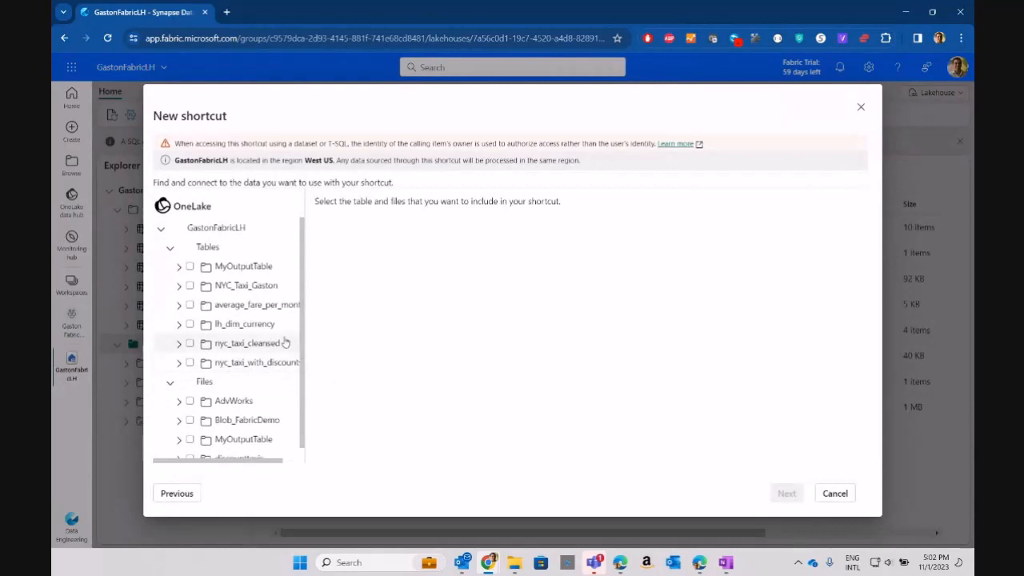
{"action": "left_click", "coordinate": [189, 285]}
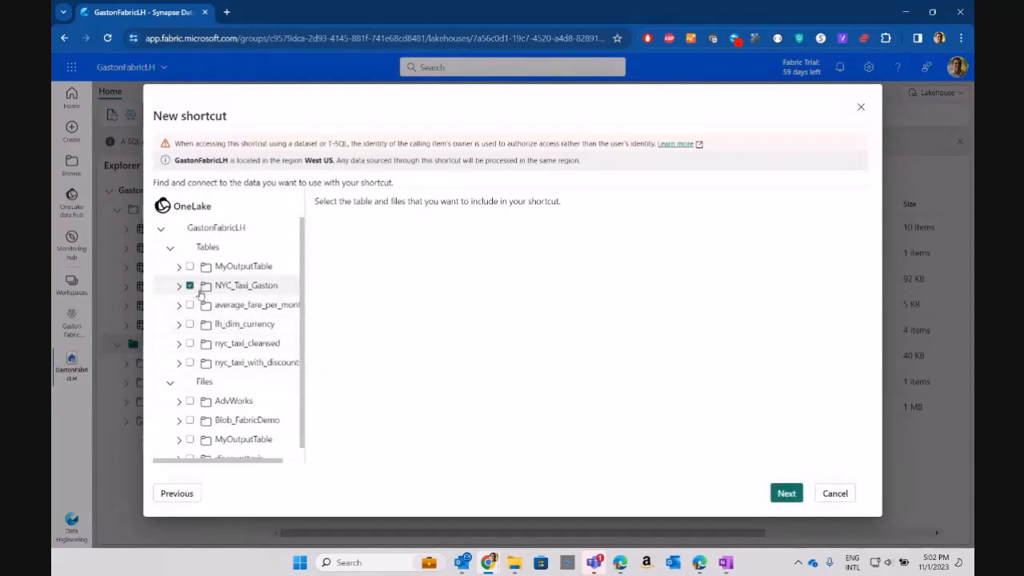
{"action": "left_click", "coordinate": [189, 342]}
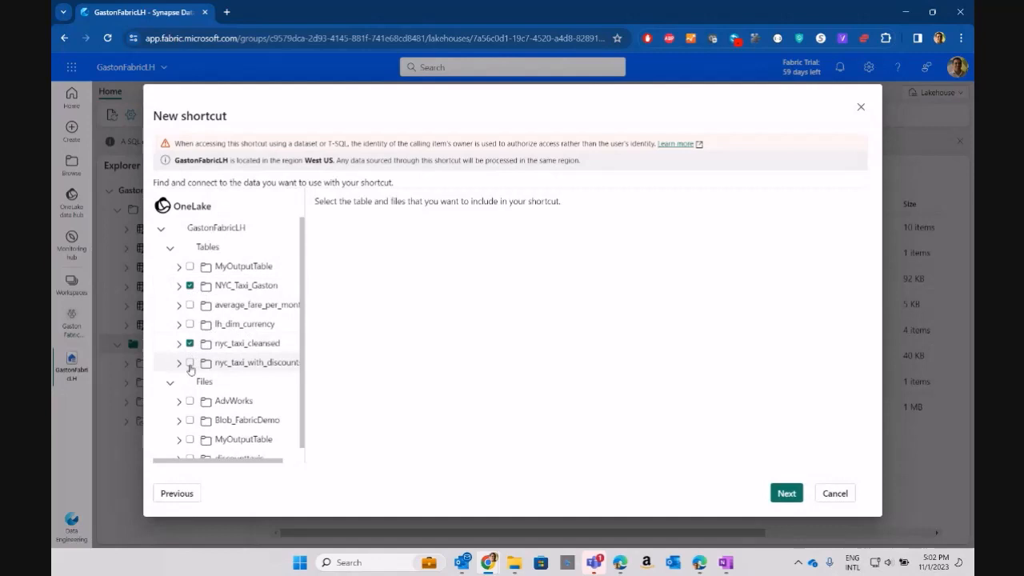
{"action": "left_click", "coordinate": [189, 362]}
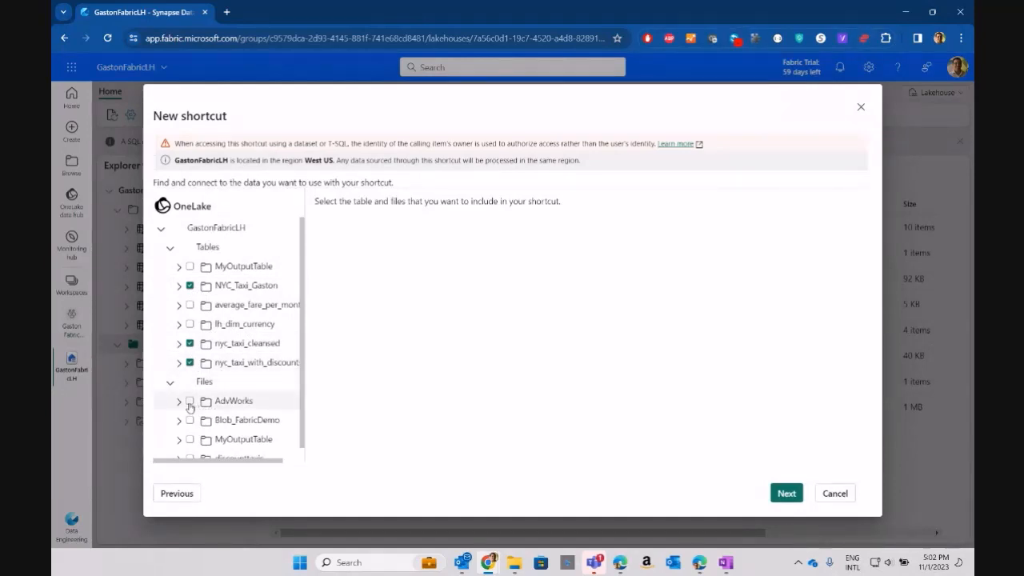
{"action": "left_click", "coordinate": [189, 400]}
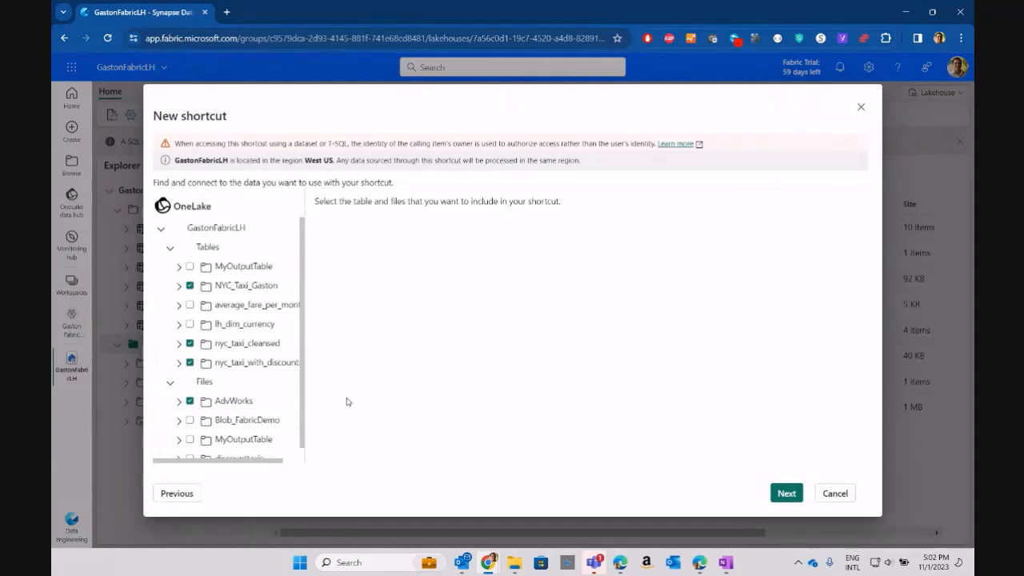
{"action": "mouse_move", "coordinate": [230, 335]}
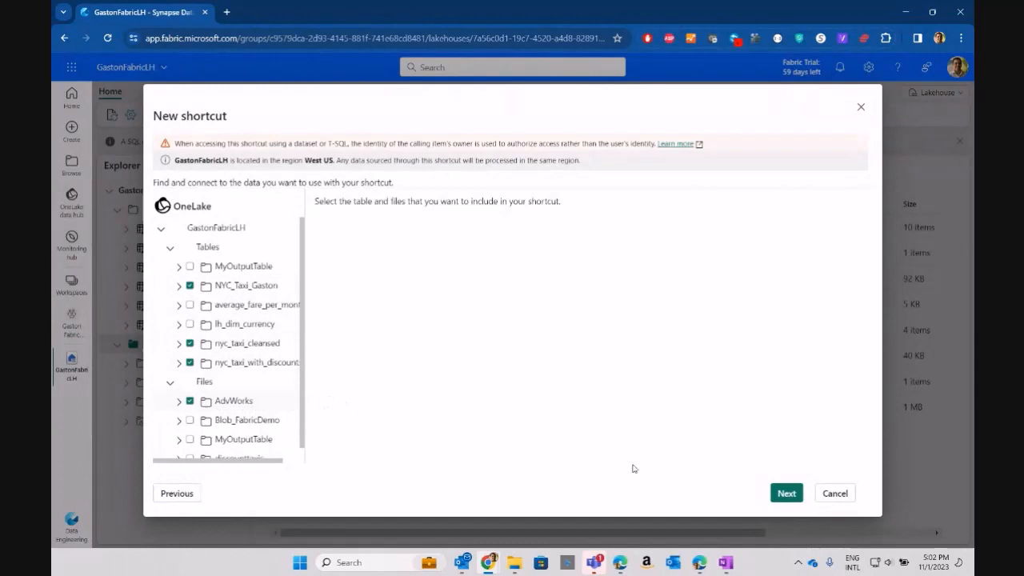
{"action": "left_click", "coordinate": [786, 493]}
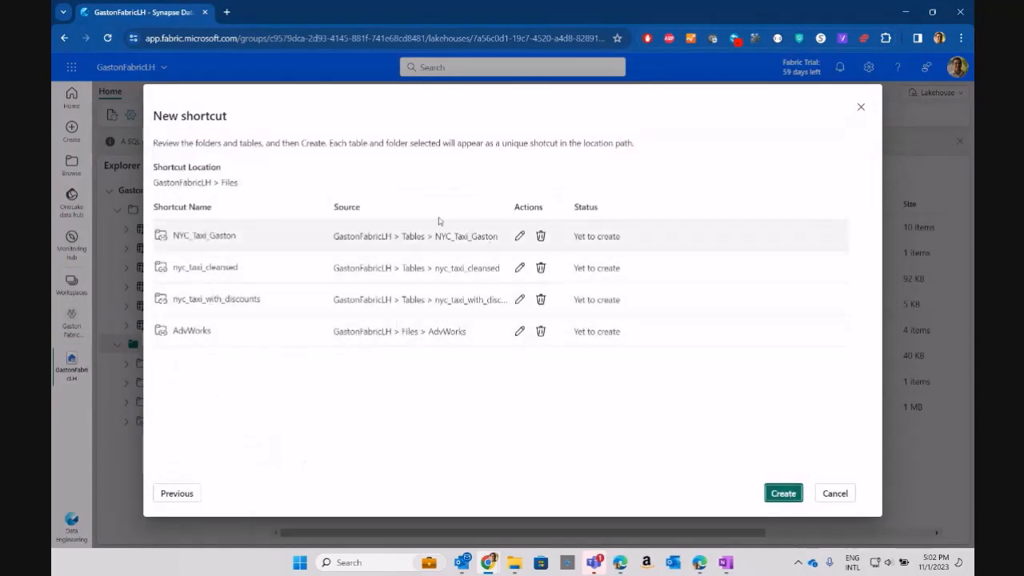
{"action": "mouse_move", "coordinate": [461, 353]}
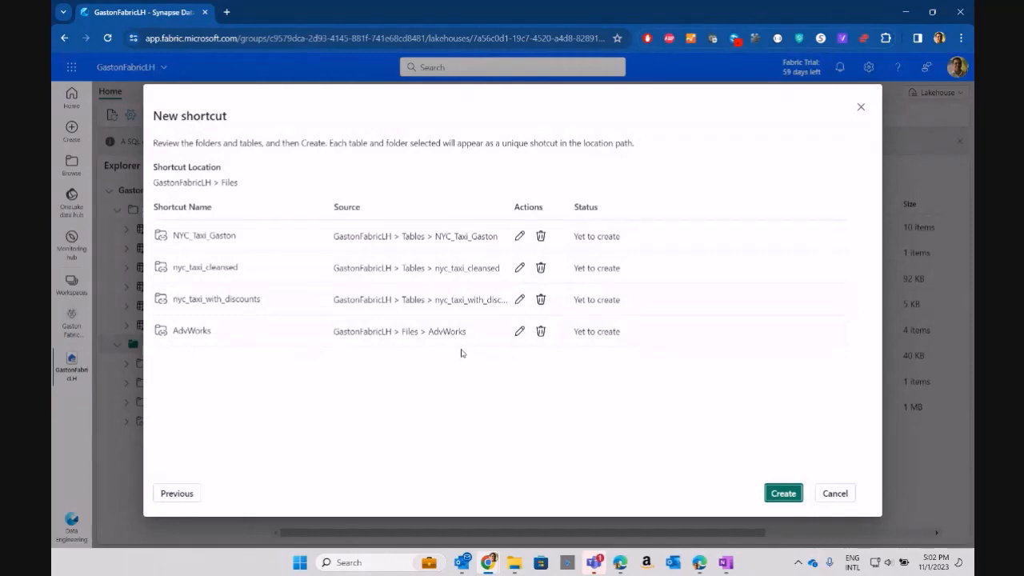
{"action": "mouse_move", "coordinate": [463, 354]}
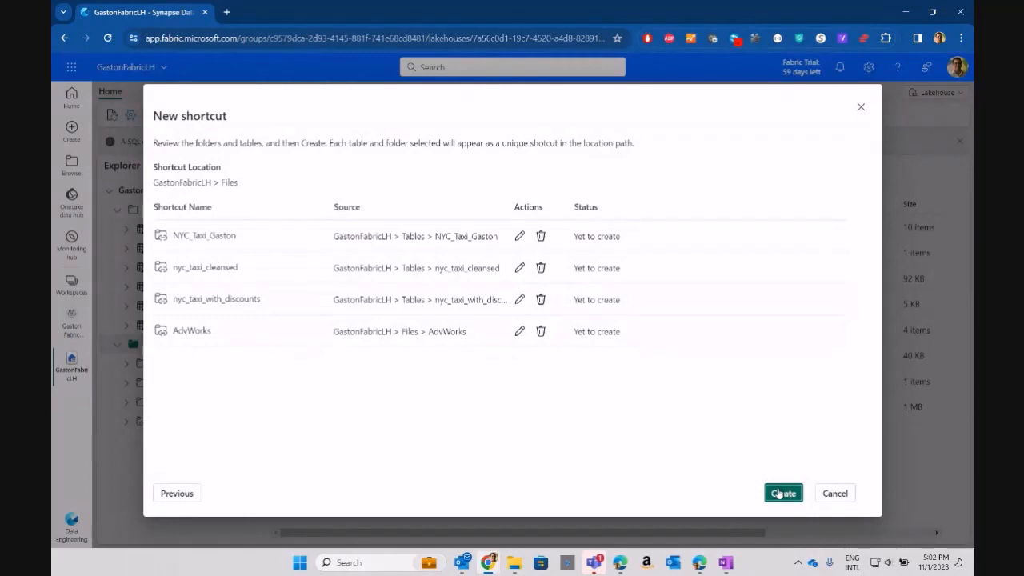
Create all four shortcuts in GastonFabricLH Files and close the wizard after Success.
{"action": "left_click", "coordinate": [783, 493]}
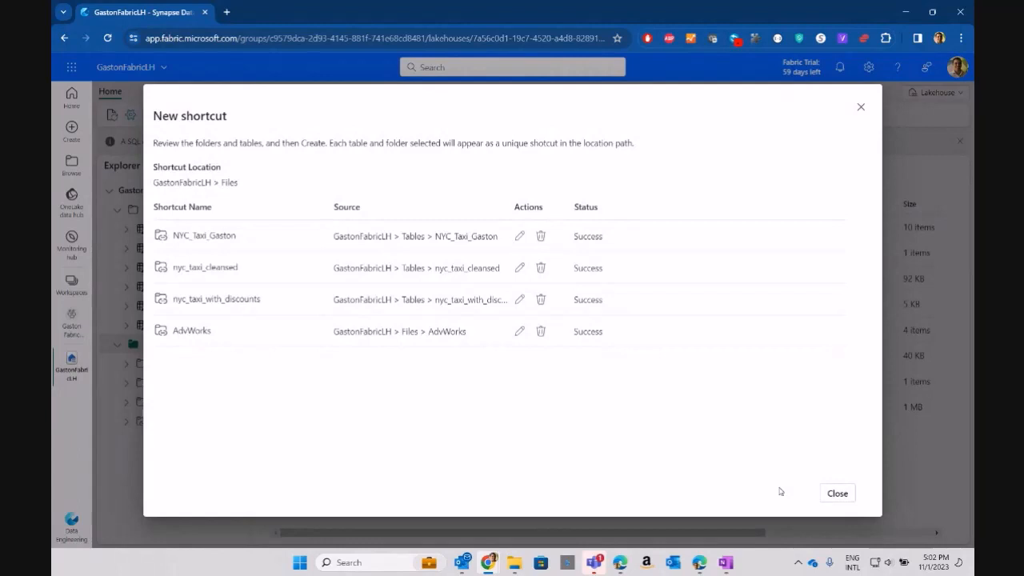
{"action": "left_click", "coordinate": [837, 493]}
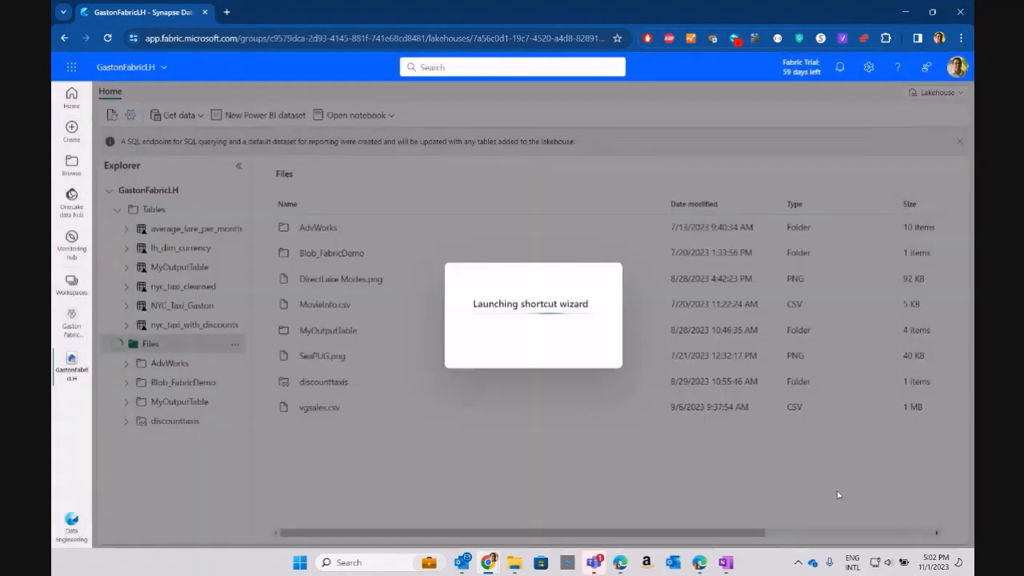